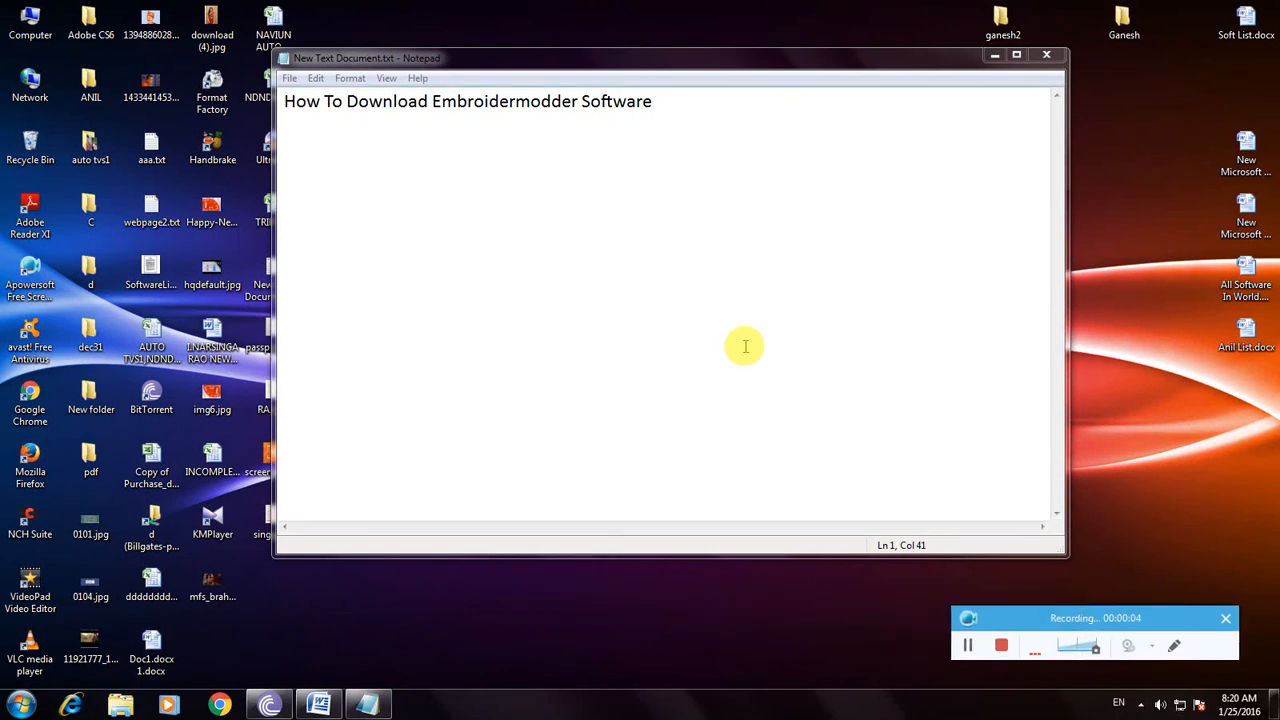
pyautogui.moveTo(1126, 601)
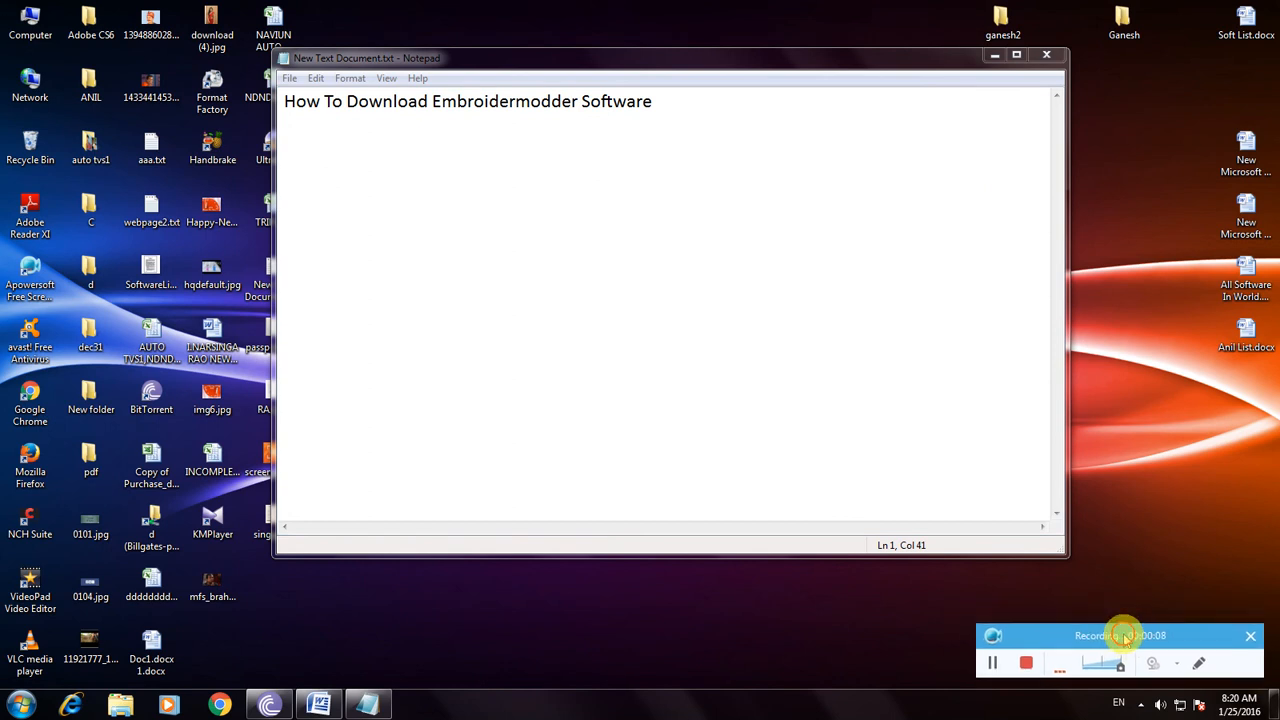
pyautogui.moveTo(1044, 459)
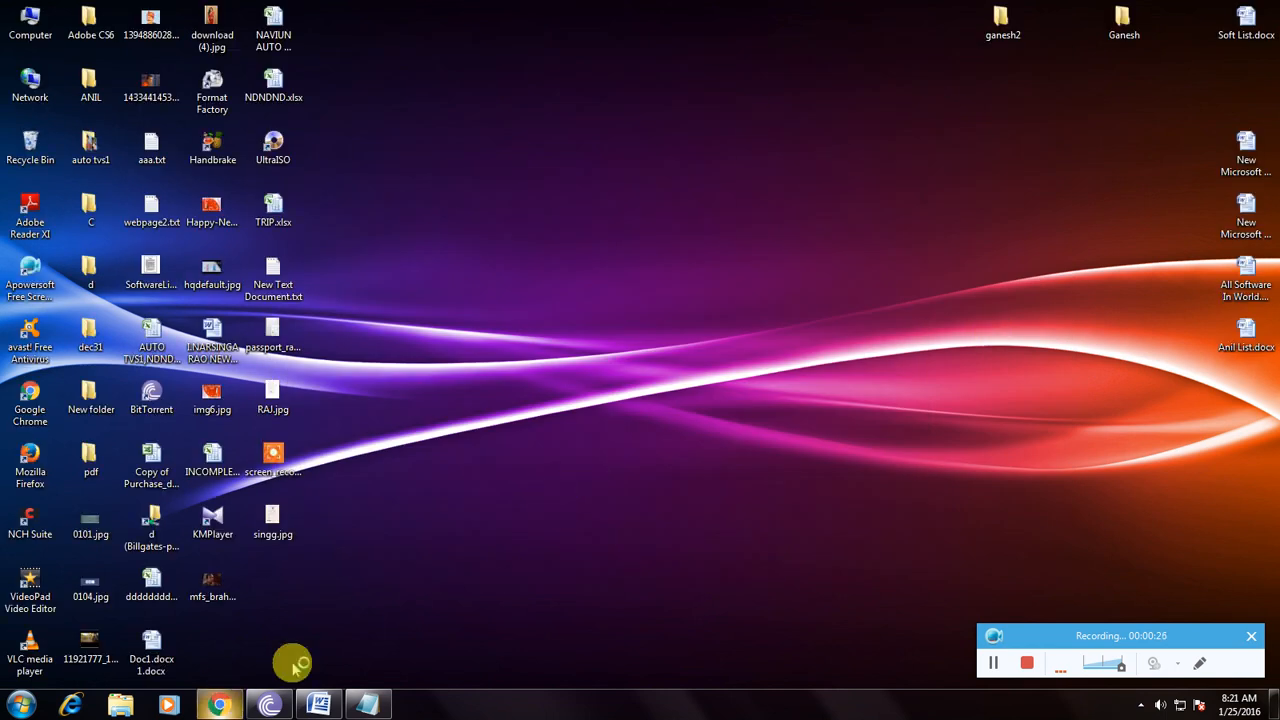
pyautogui.moveTo(566, 153)
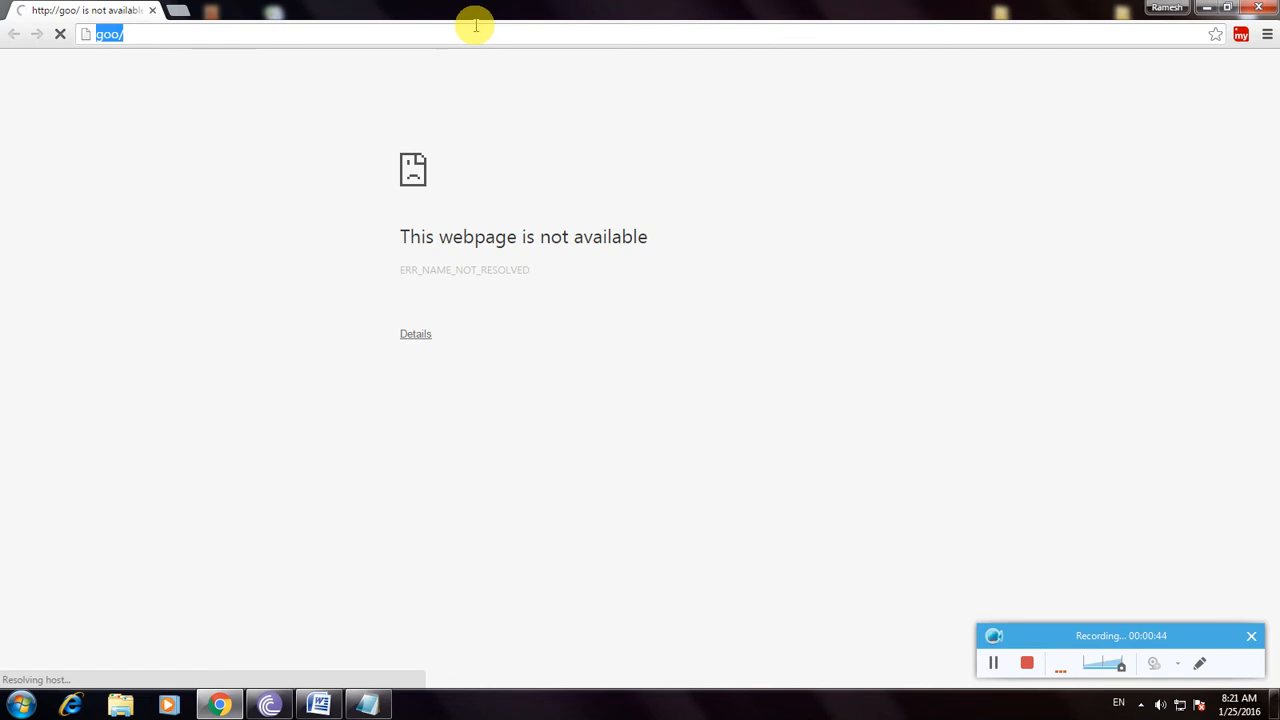
pyautogui.write('https://www.google.co.in')
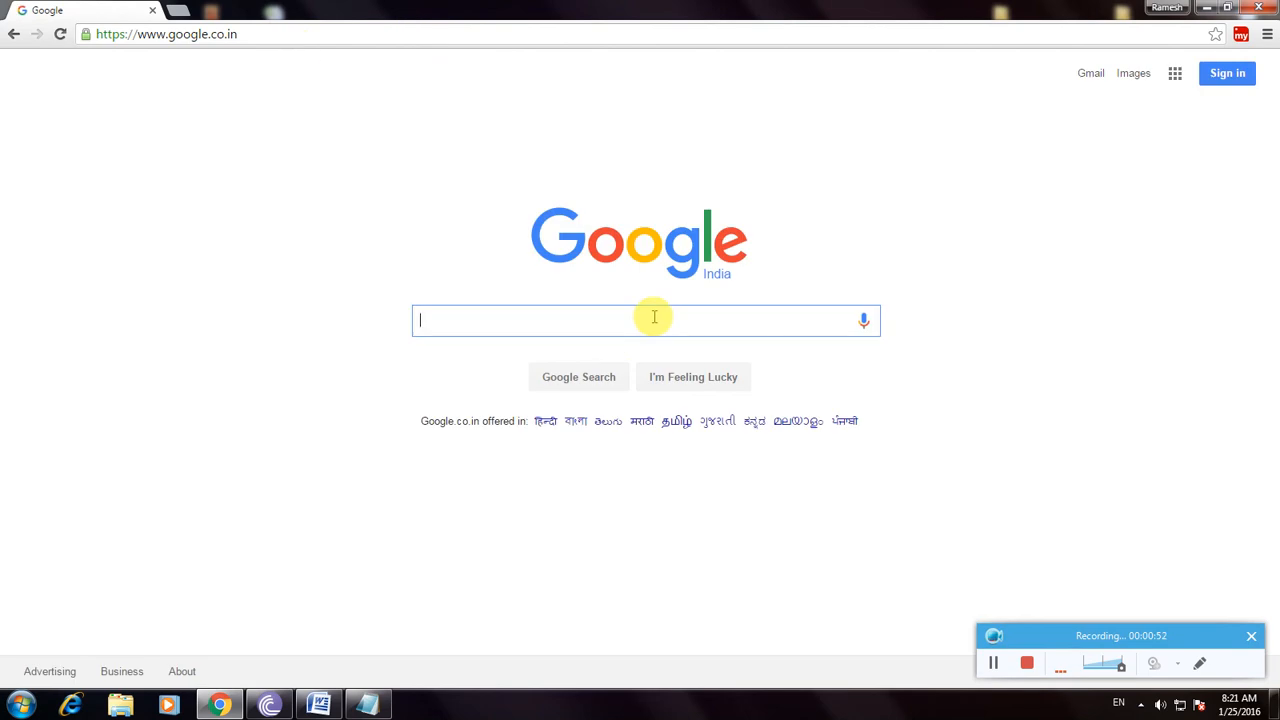
# Step: Search Google for 'embroidermodder software free download'
pyautogui.write('combr')
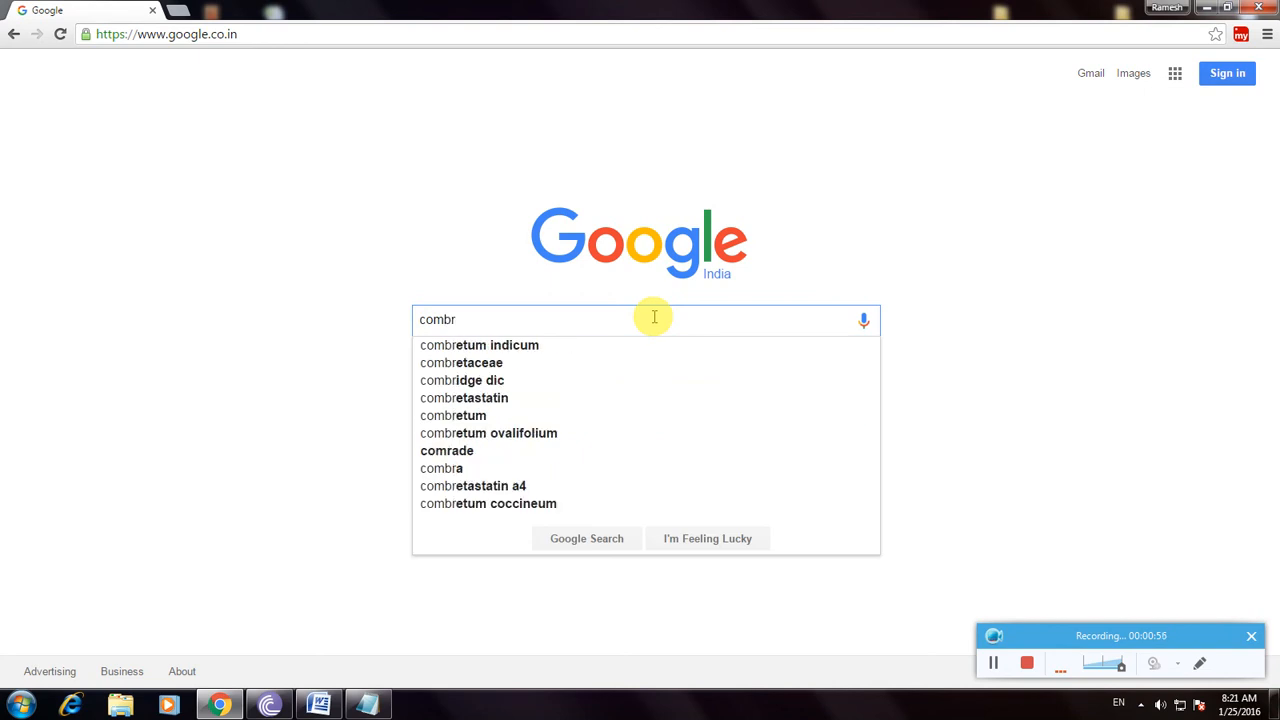
pyautogui.write('id')
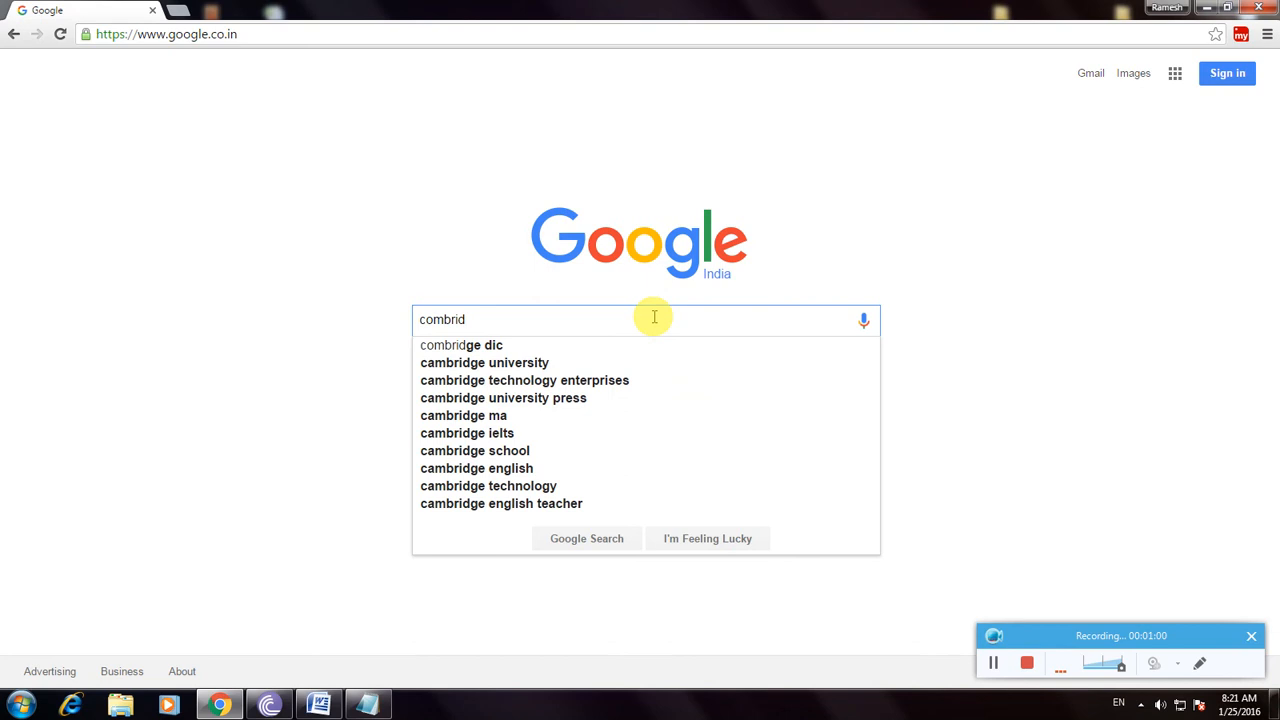
pyautogui.write('ermo')
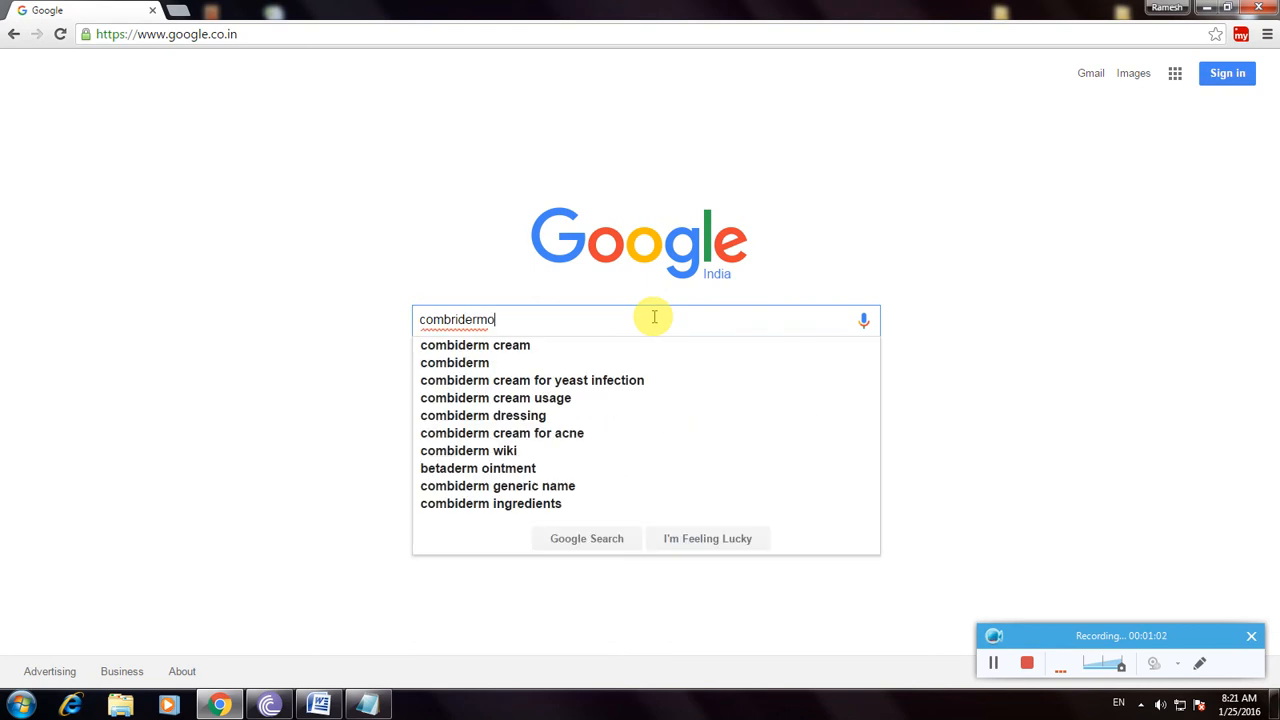
pyautogui.write('dde')
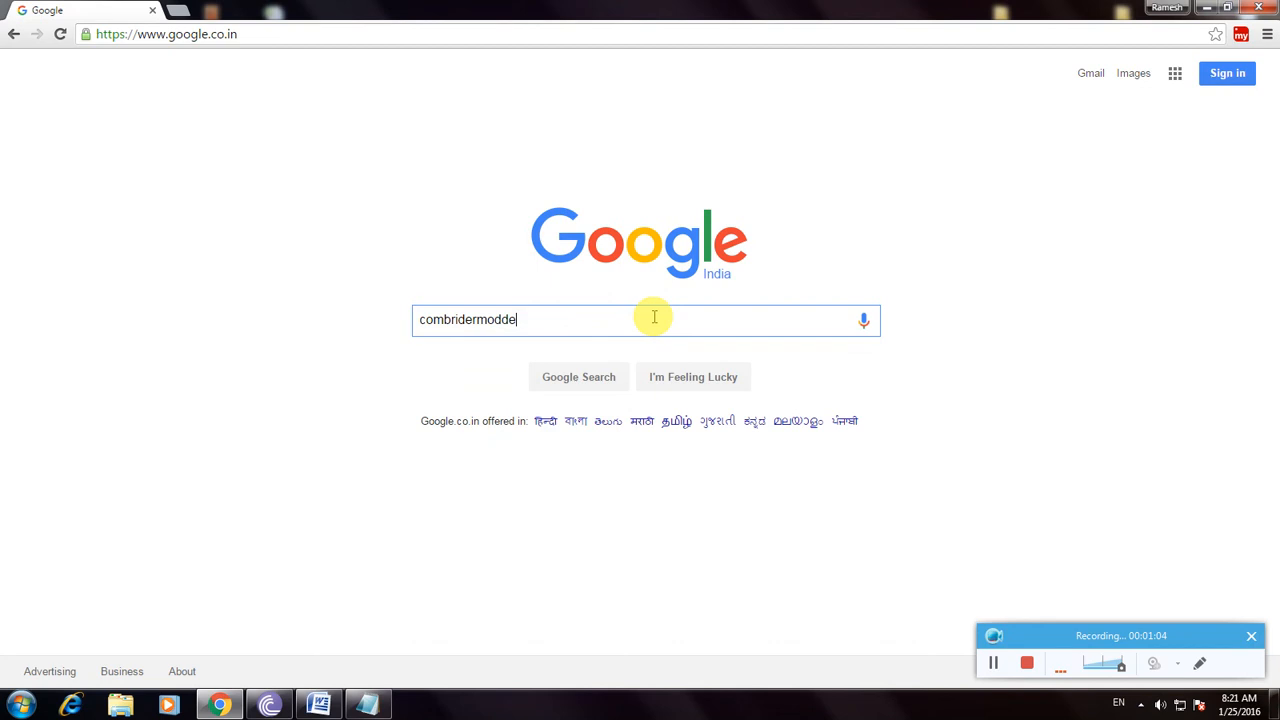
pyautogui.write('embroidermodder')
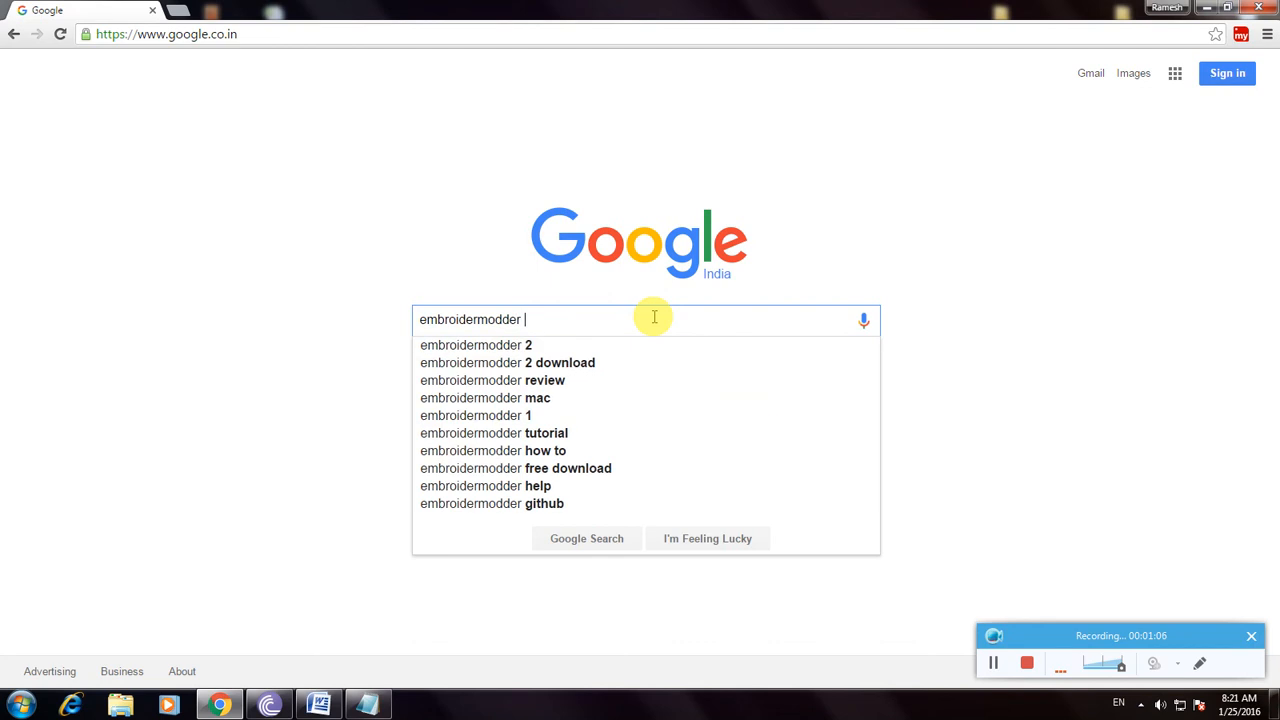
pyautogui.write('software free download')
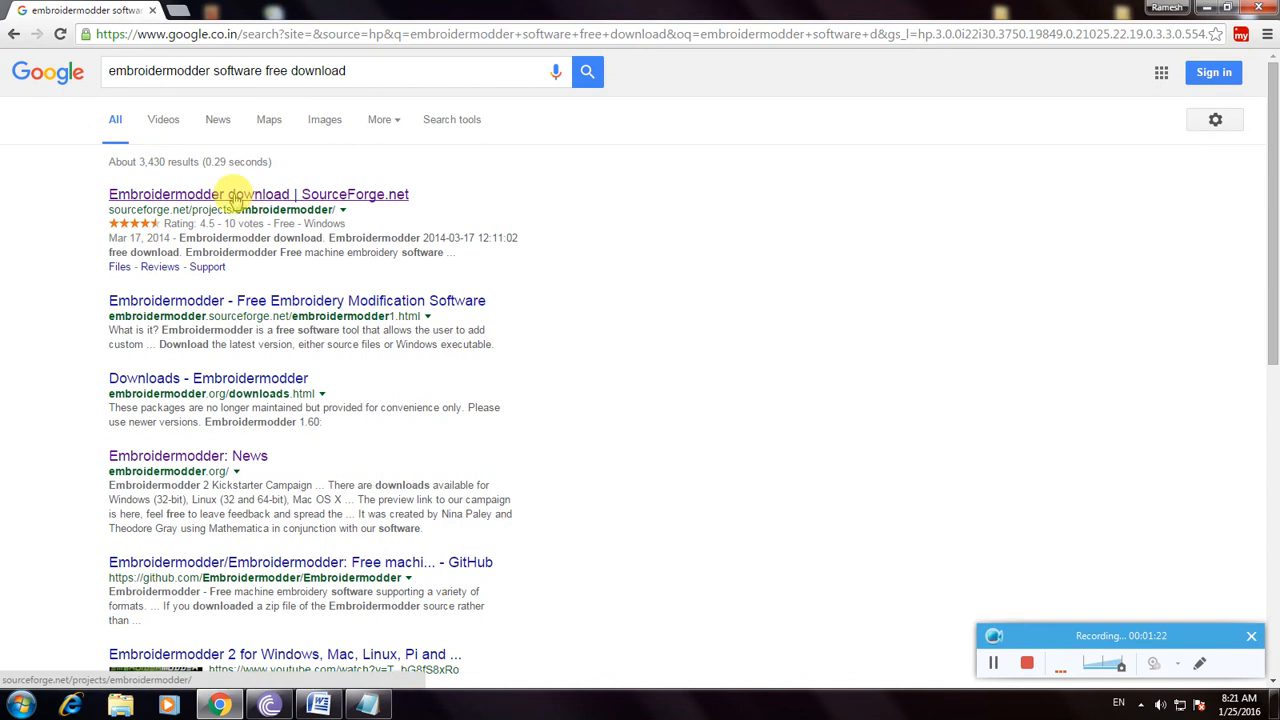
# Step: Open the 'Embroidermodder download | SourceForge.net' result in its new tab
pyautogui.click(228, 194)
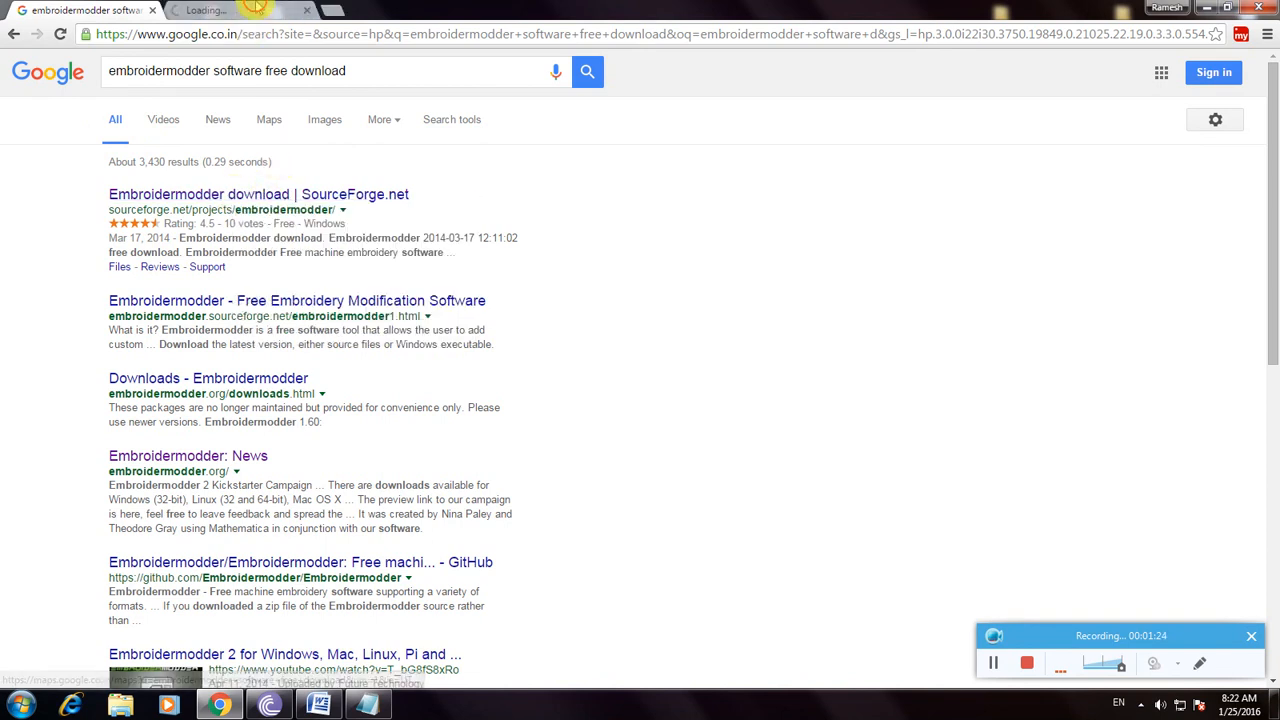
pyautogui.click(258, 194)
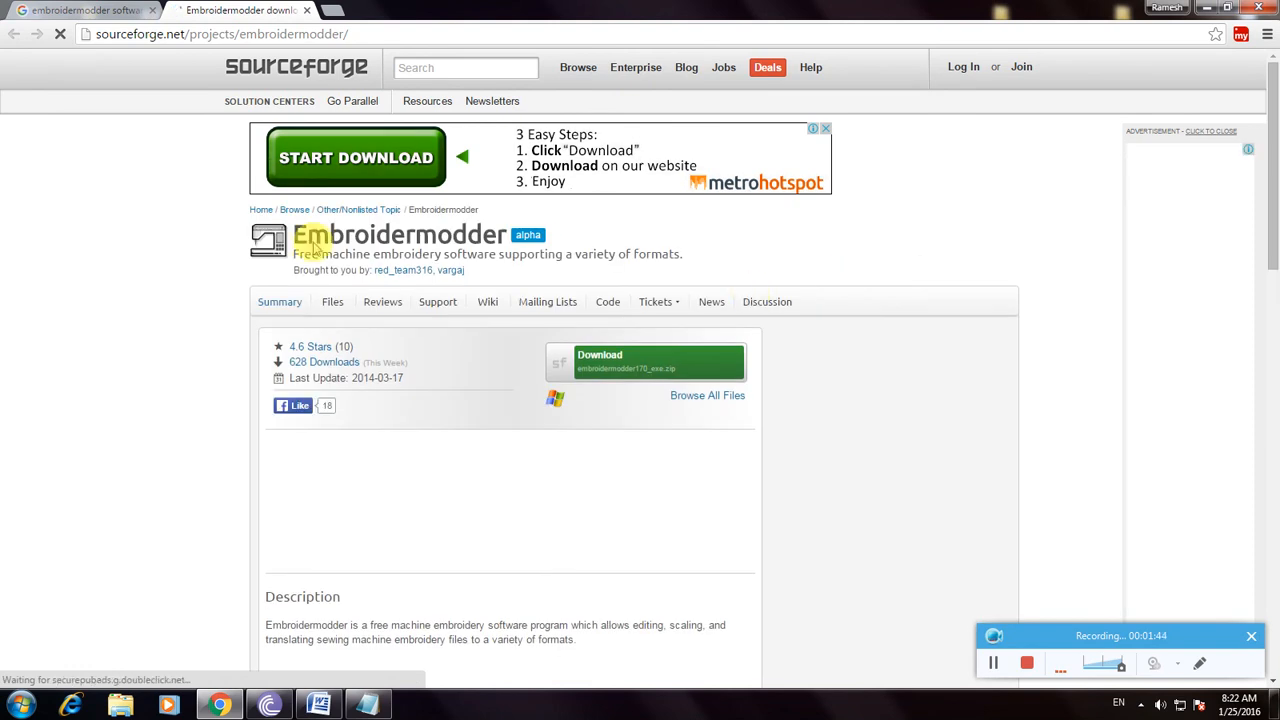
pyautogui.moveTo(587, 243)
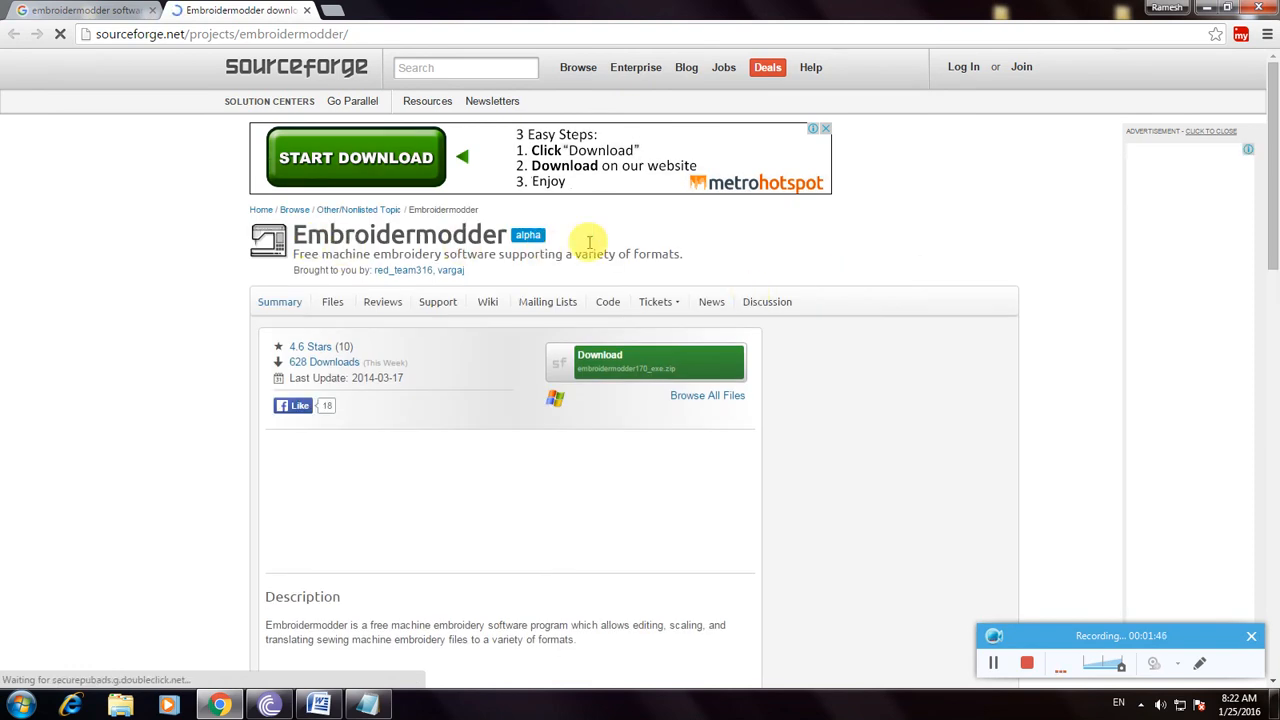
pyautogui.scroll(-3)
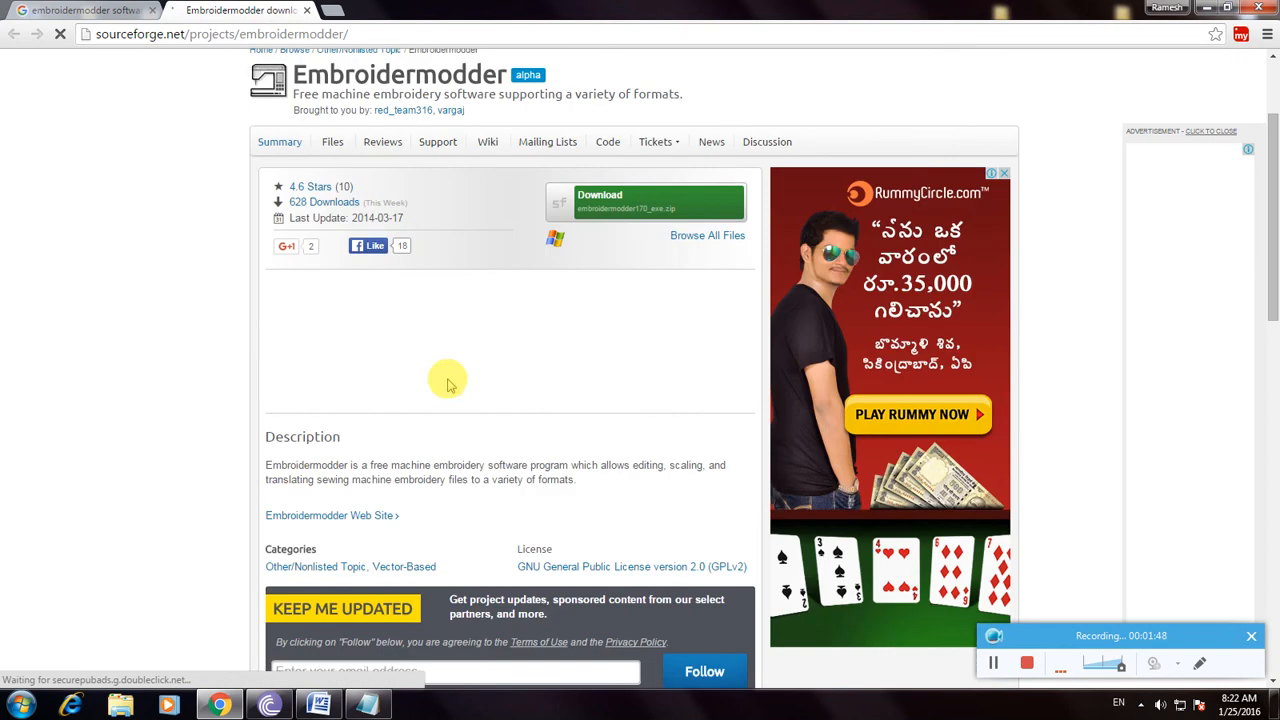
pyautogui.scroll(-3)
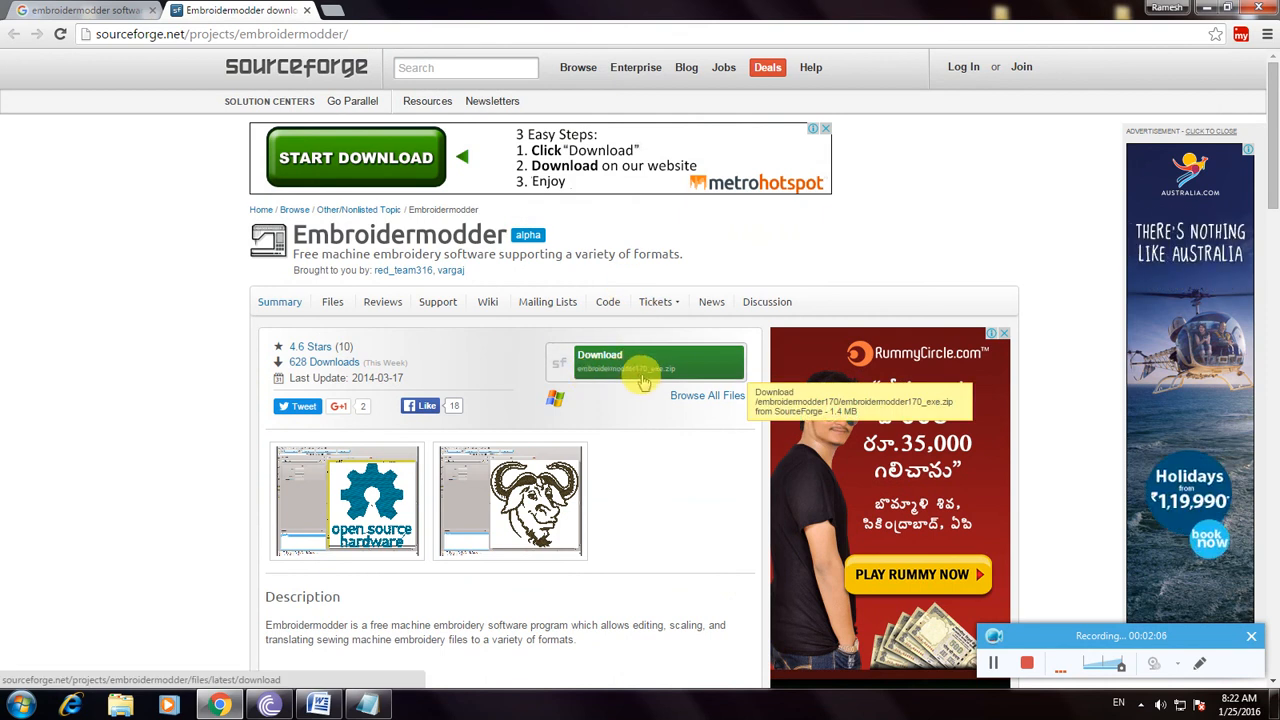
pyautogui.moveTo(665, 368)
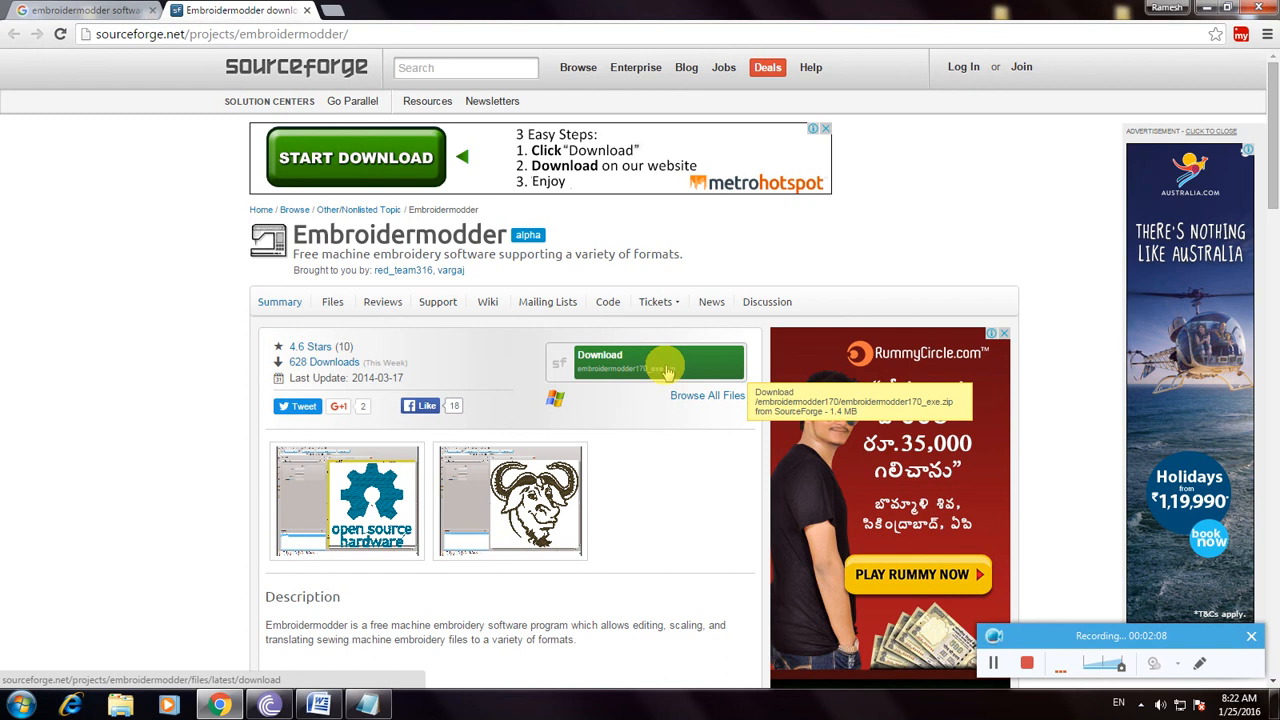
# Step: Start downloading embroidermodder170_exe.zip from the project summary page
pyautogui.click(645, 362)
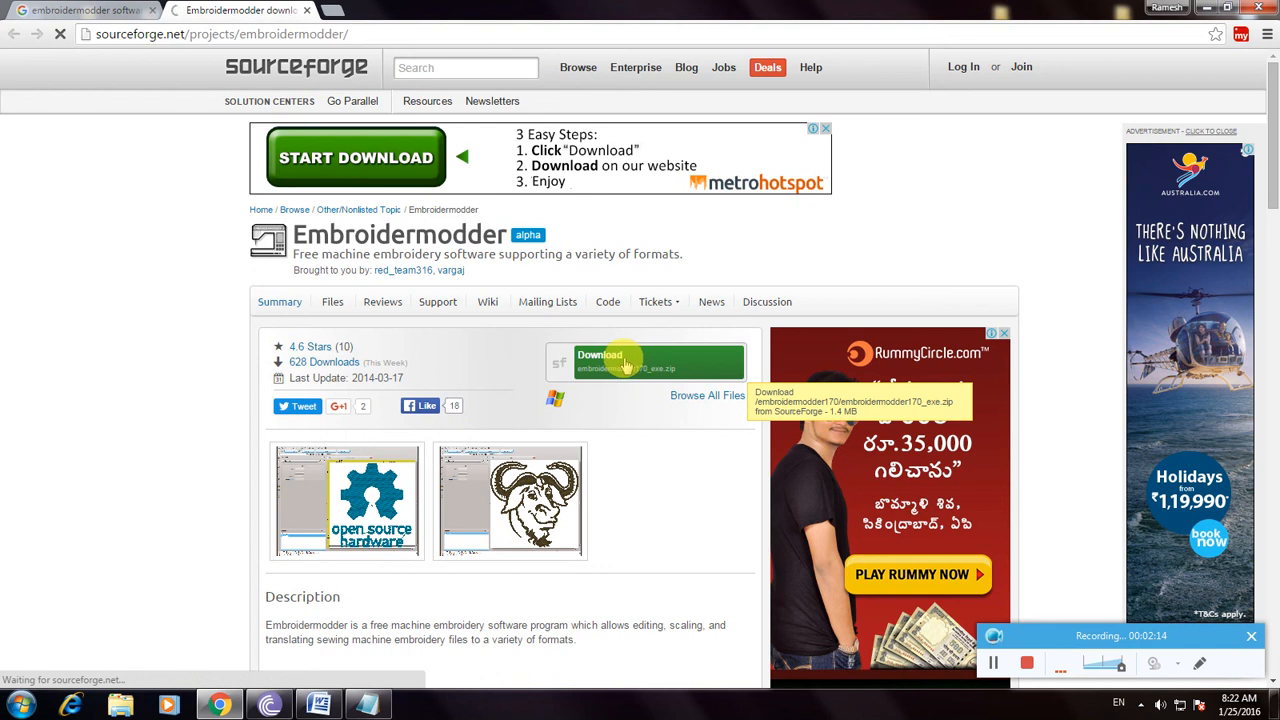
pyautogui.click(625, 362)
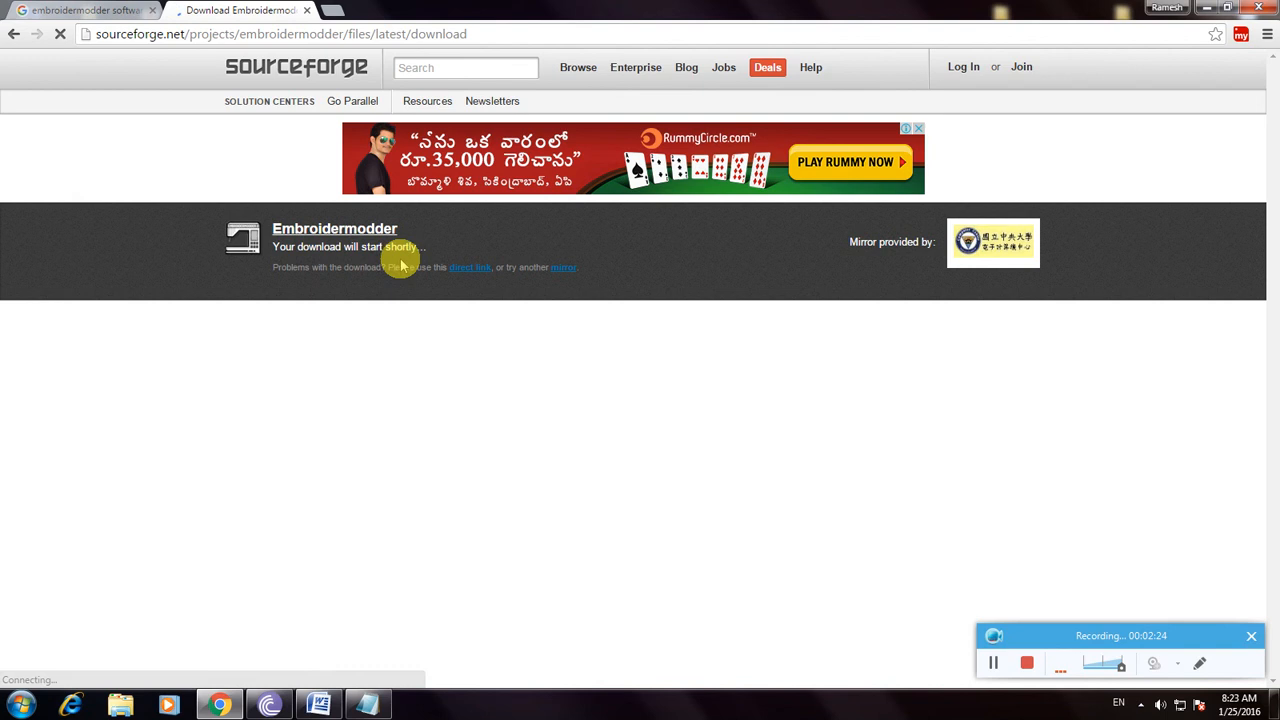
pyautogui.moveTo(900, 326)
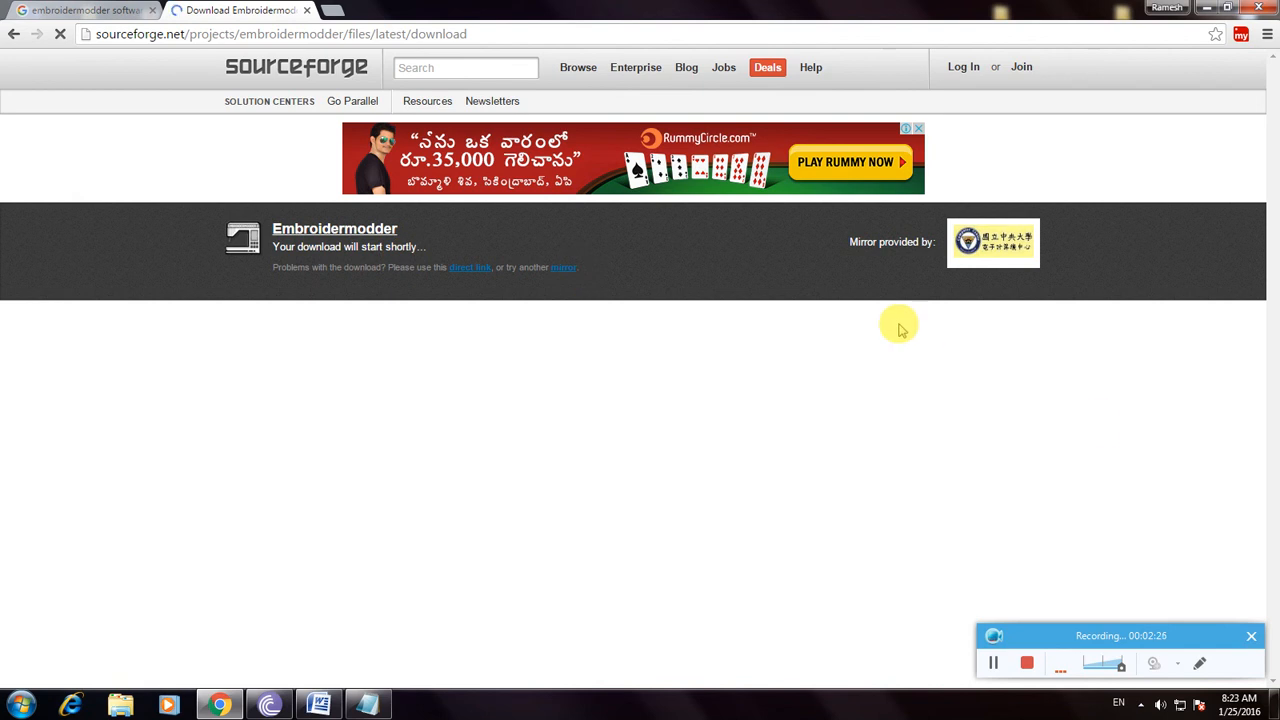
# Step: Wait on the download page for the embroidermodder download to begin
pyautogui.click(1199, 663)
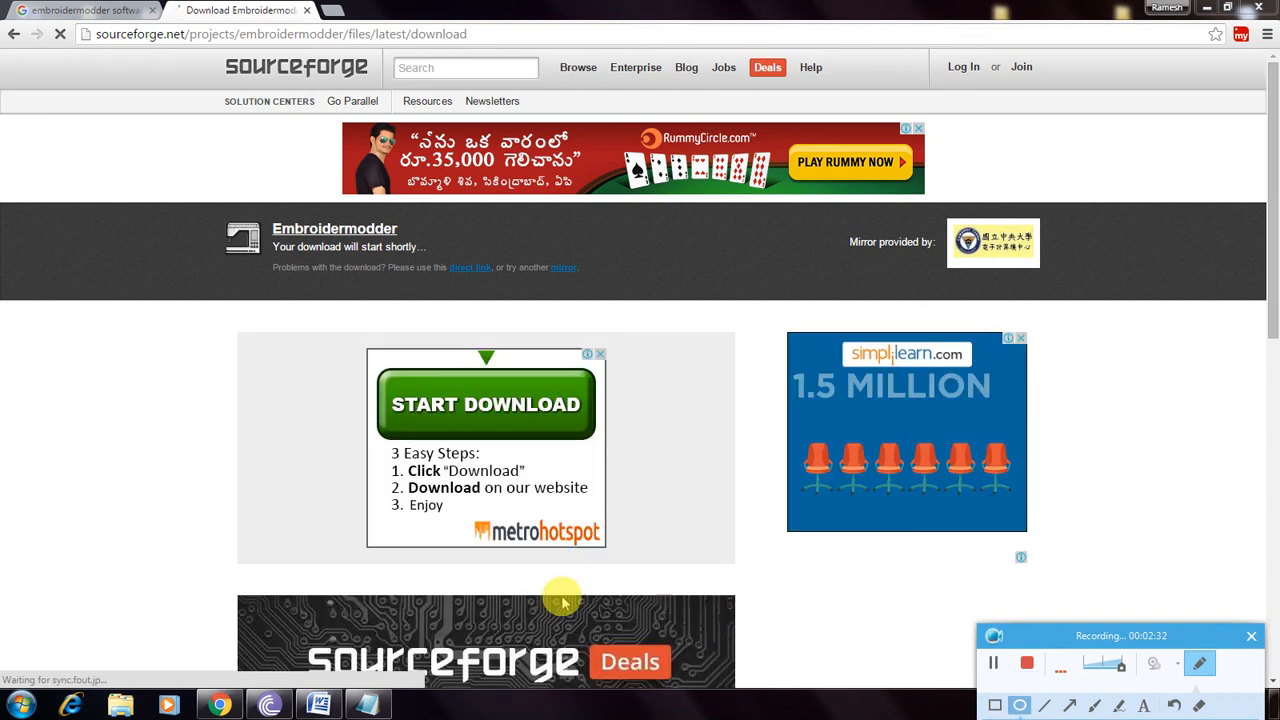
pyautogui.moveTo(382, 519)
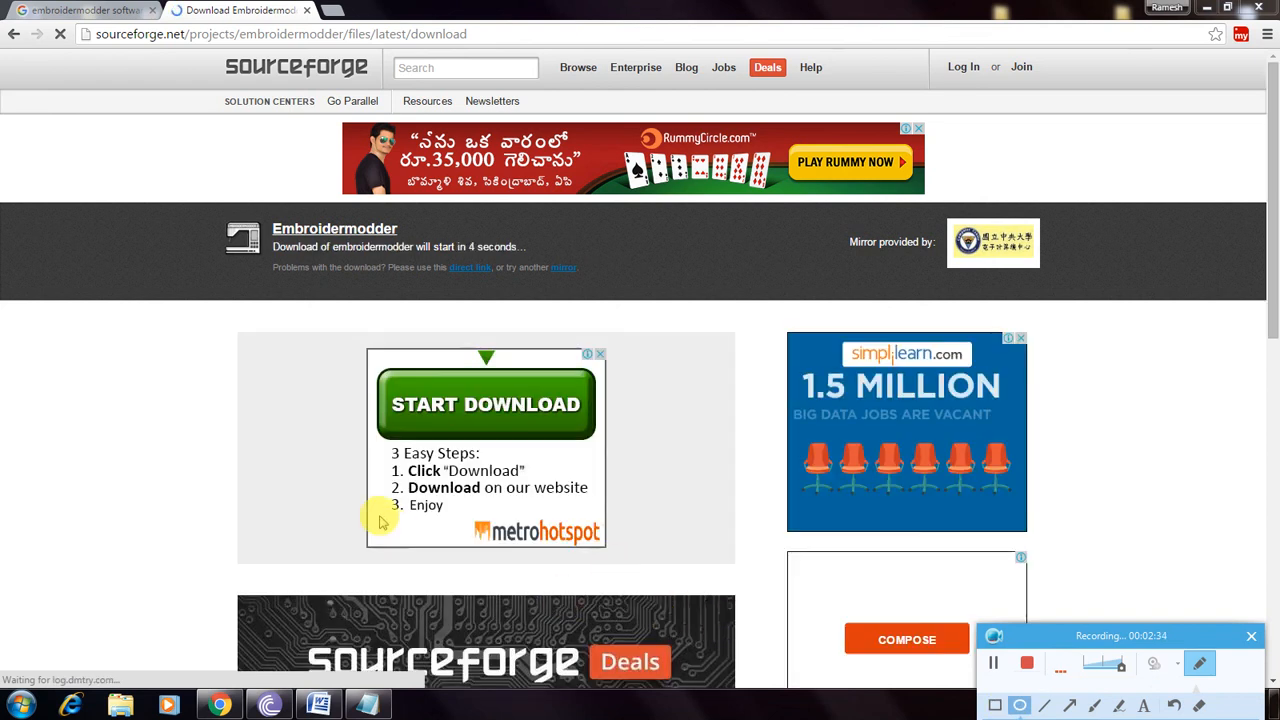